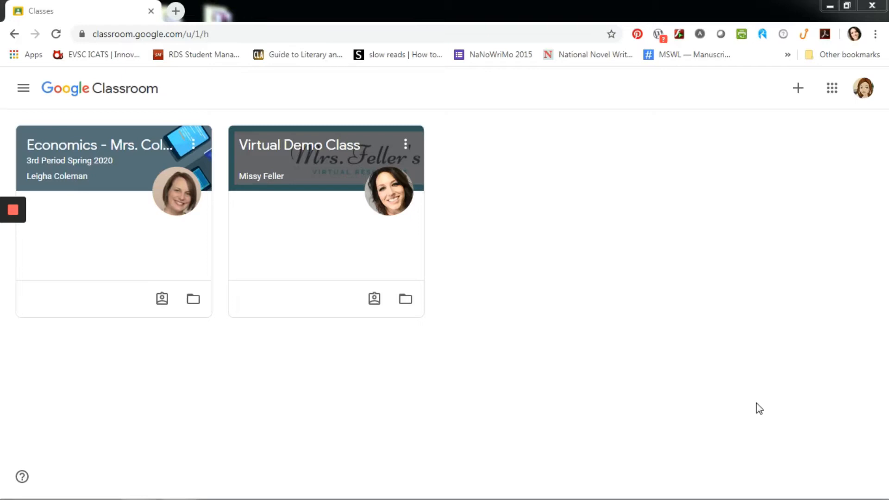
pyautogui.moveTo(717, 380)
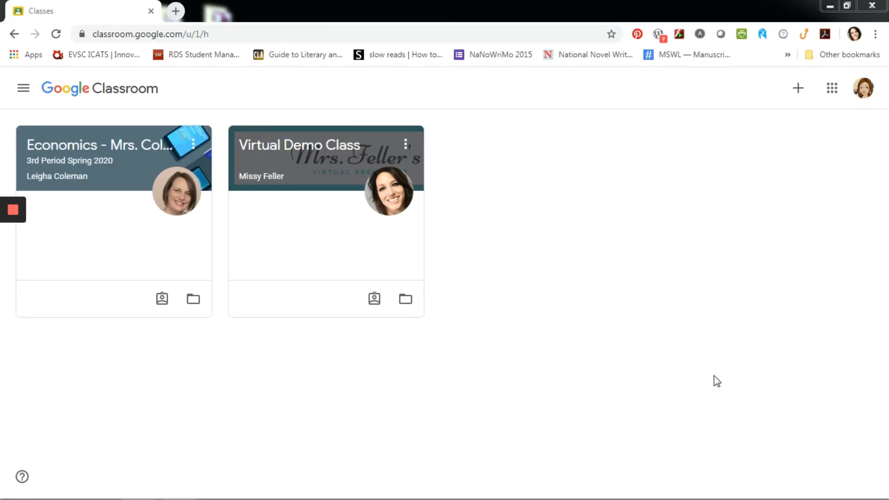
pyautogui.moveTo(22, 88)
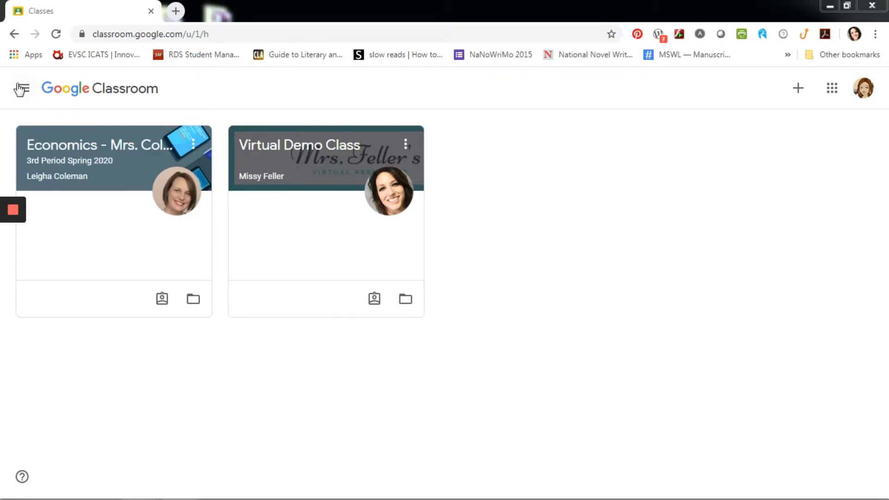
# Go to the To-do page of assigned work from the main navigation menu
pyautogui.click(21, 89)
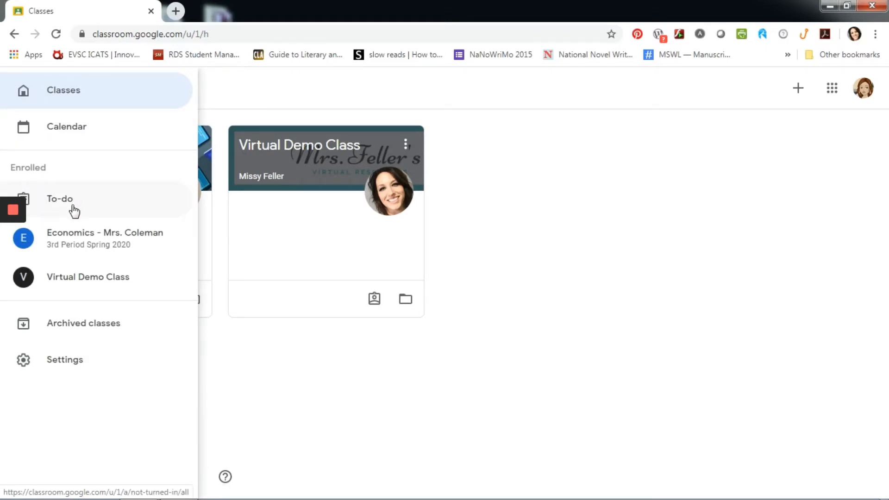
pyautogui.moveTo(88, 276)
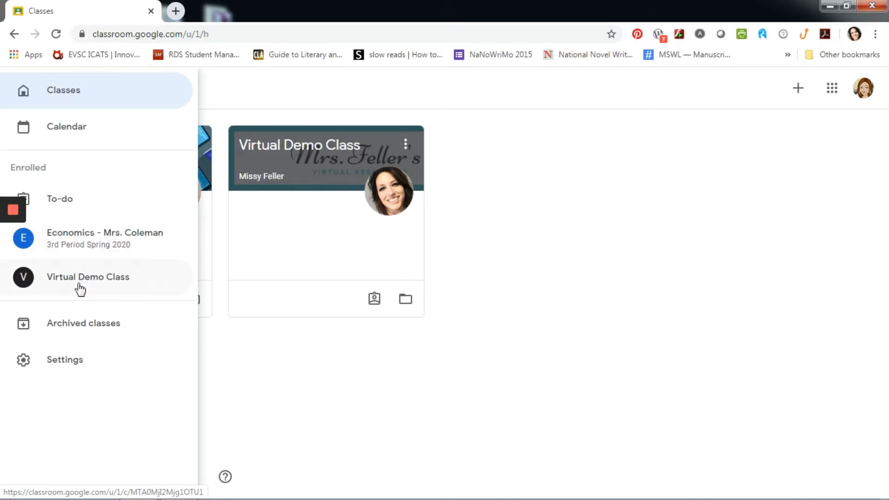
pyautogui.moveTo(68, 206)
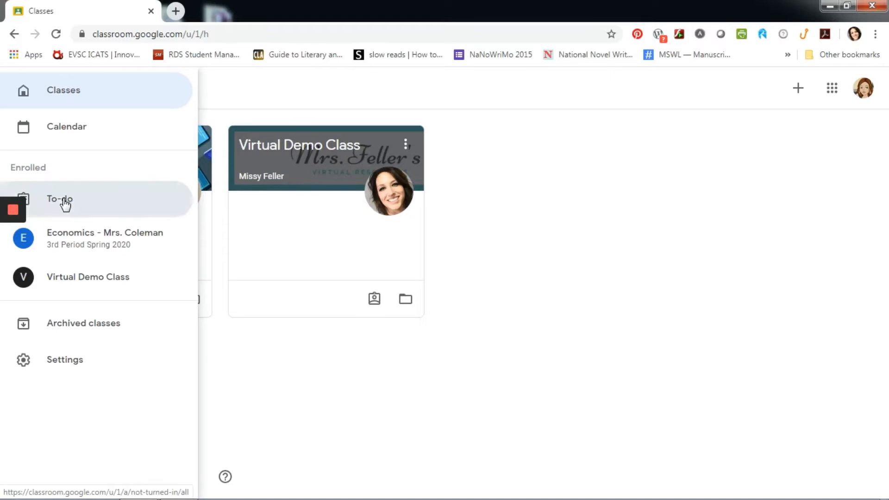
pyautogui.click(59, 199)
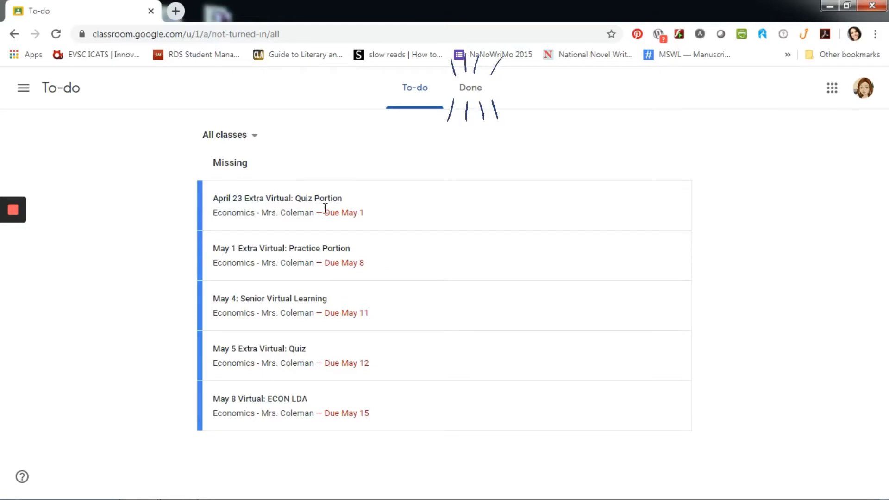
pyautogui.moveTo(365, 319)
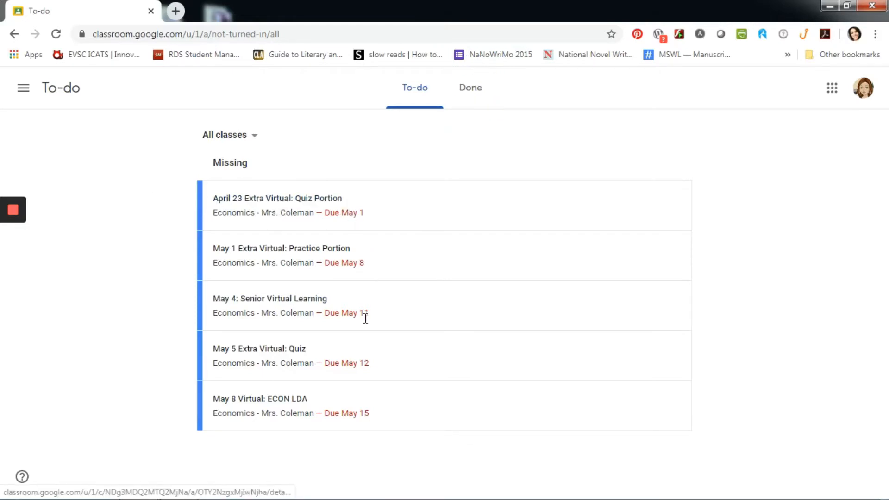
pyautogui.moveTo(320, 415)
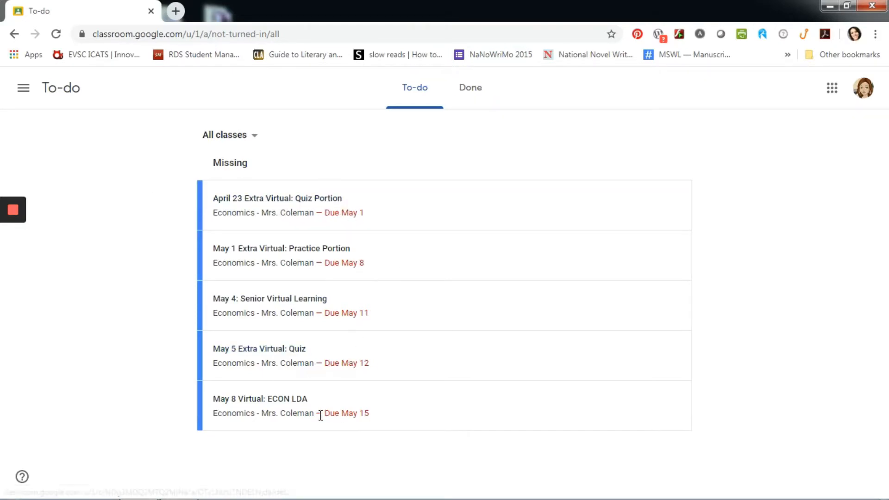
pyautogui.moveTo(260, 176)
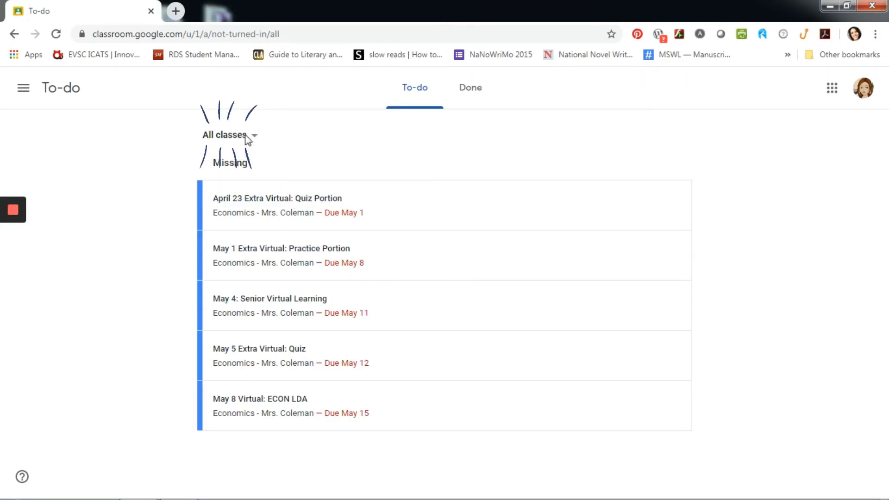
# Filter missing work to Virtual Demo Class, then to Economics - Mrs. Coleman
pyautogui.click(229, 135)
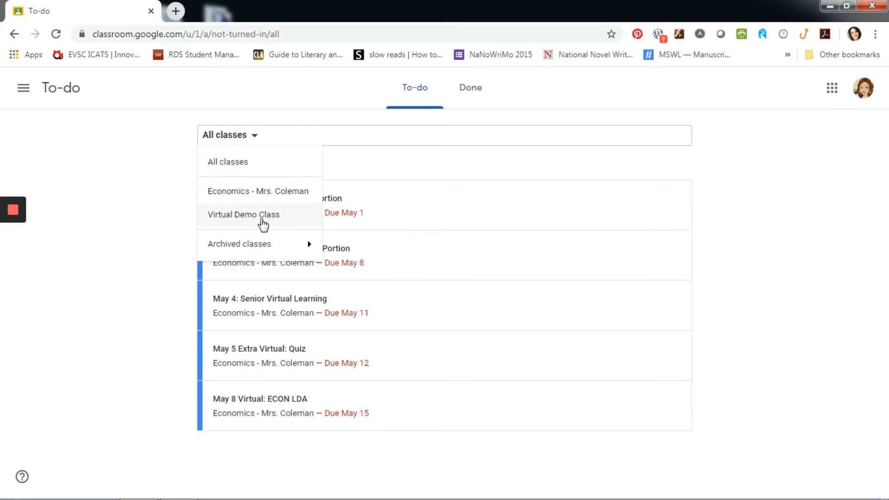
pyautogui.click(244, 214)
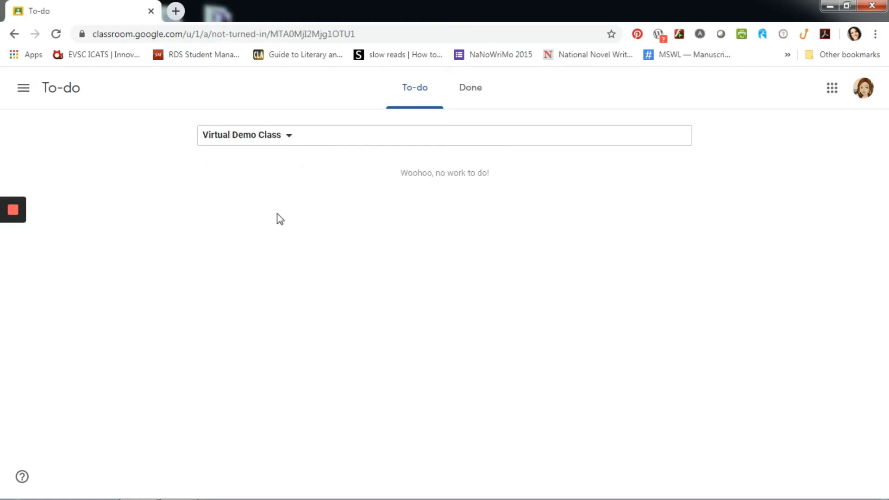
pyautogui.moveTo(447, 168)
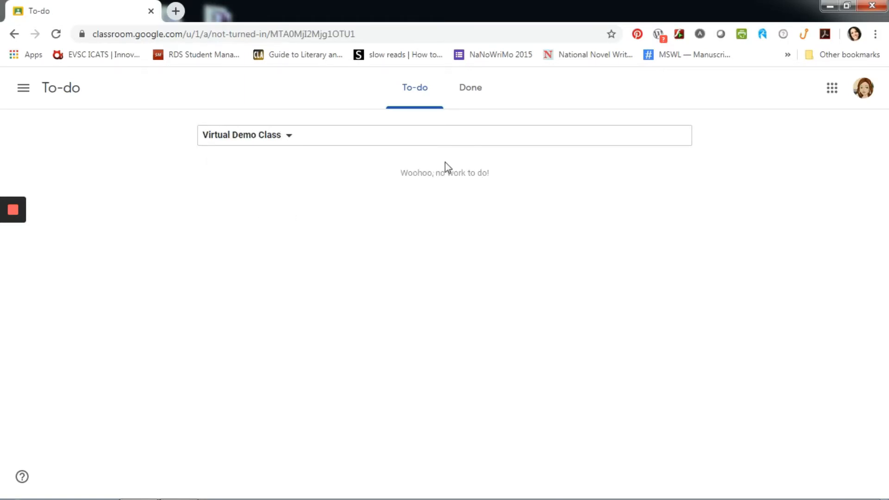
pyautogui.click(247, 135)
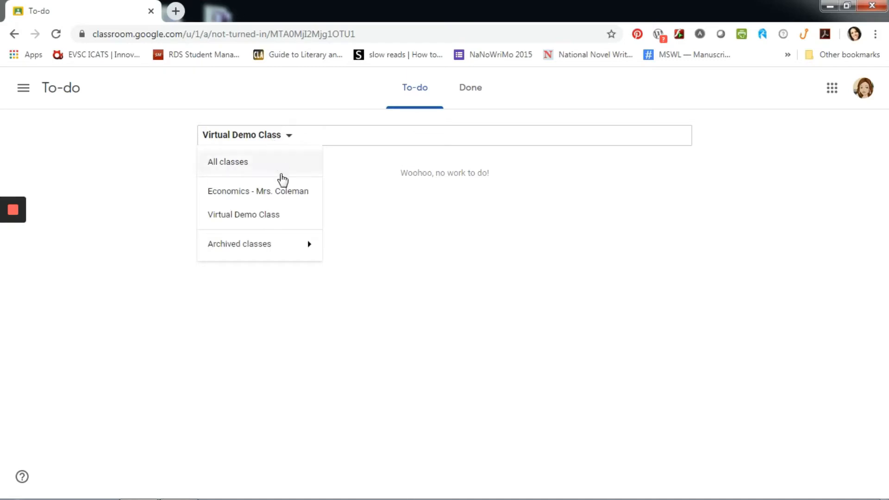
pyautogui.click(259, 191)
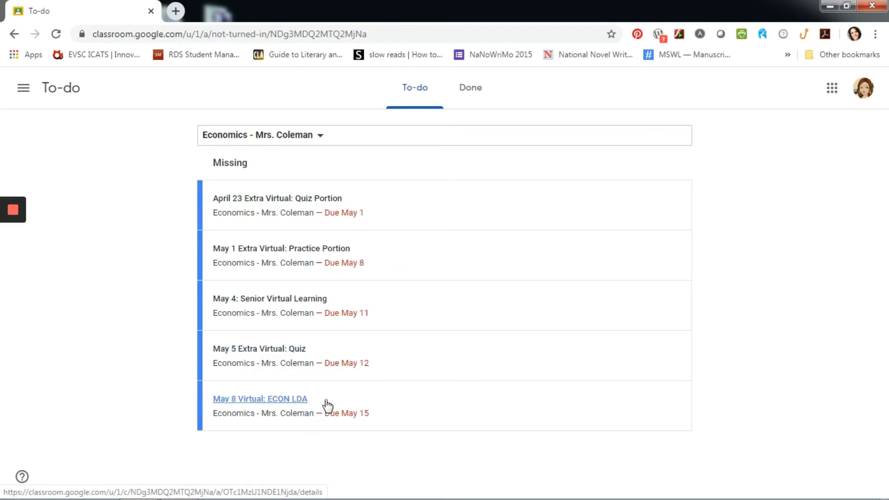
pyautogui.moveTo(479, 136)
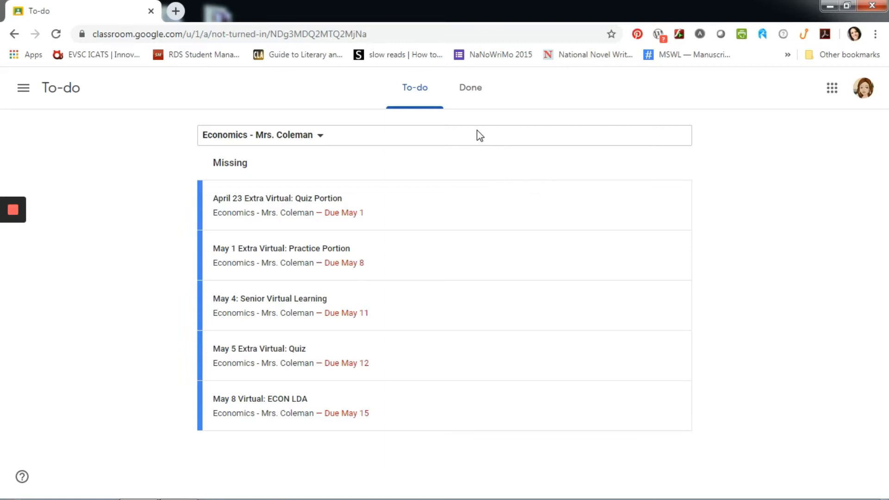
# Show the Done list for Economics and scroll through the turned-in assignments
pyautogui.click(465, 87)
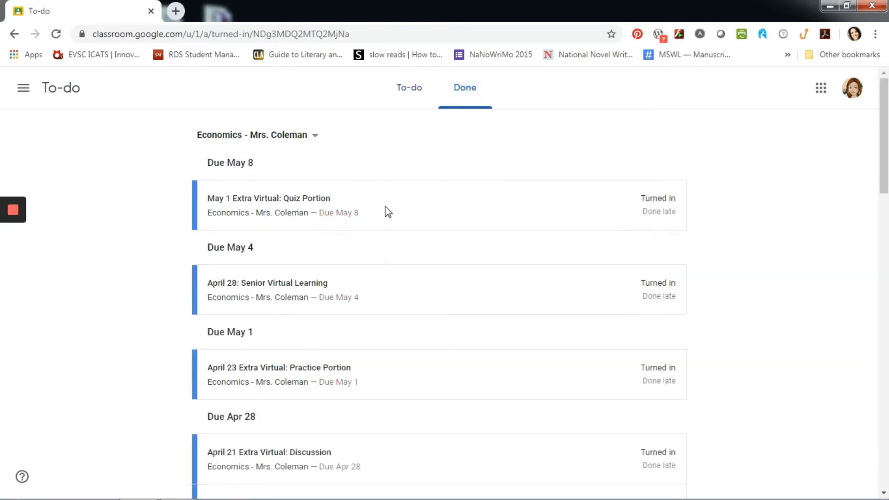
pyautogui.moveTo(404, 307)
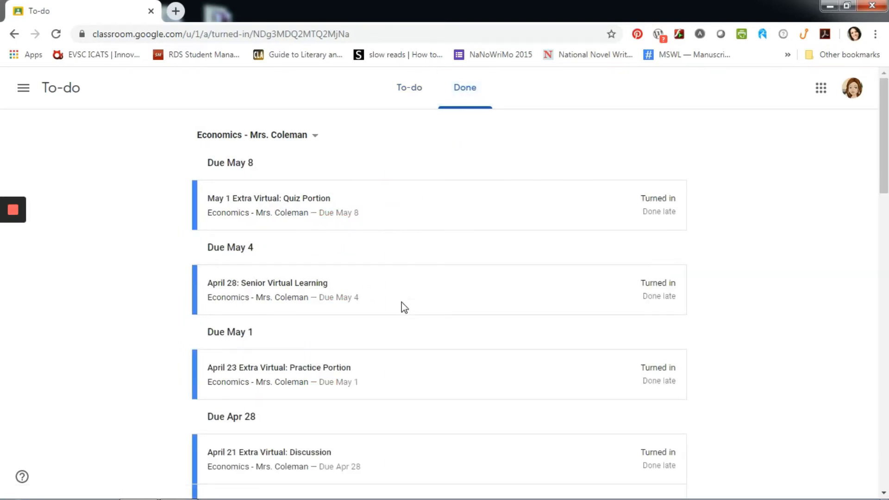
pyautogui.scroll(-3)
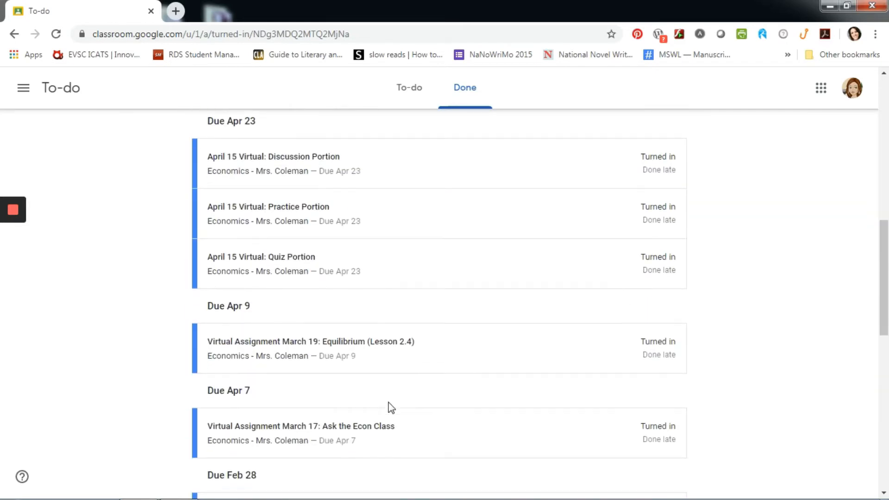
pyautogui.scroll(3)
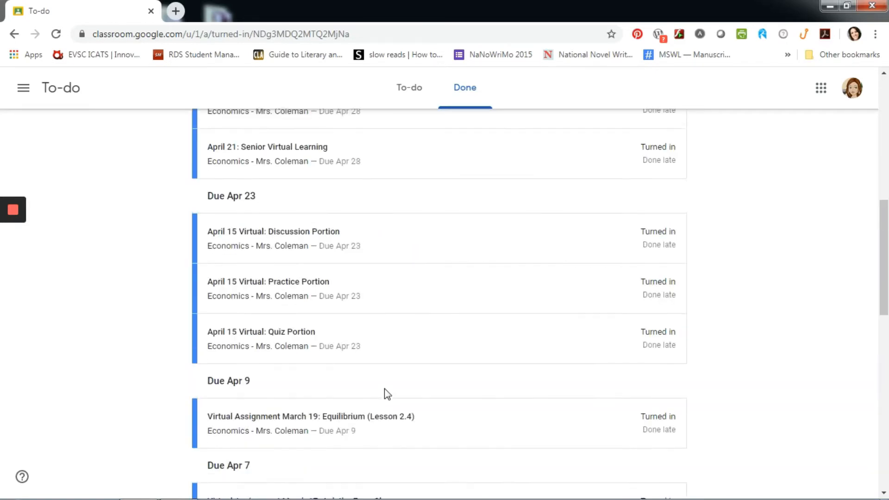
# Filter Done work to Virtual Demo Class, briefly All classes, then Virtual Demo Class again
pyautogui.click(258, 135)
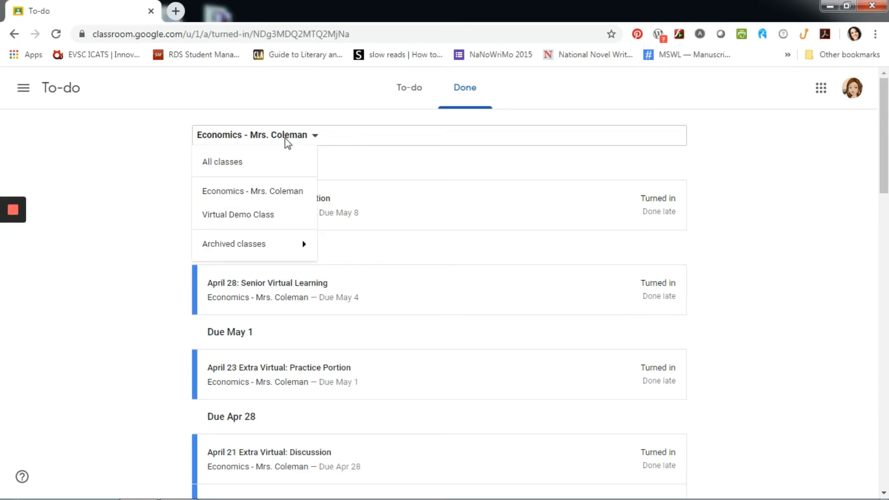
pyautogui.click(238, 214)
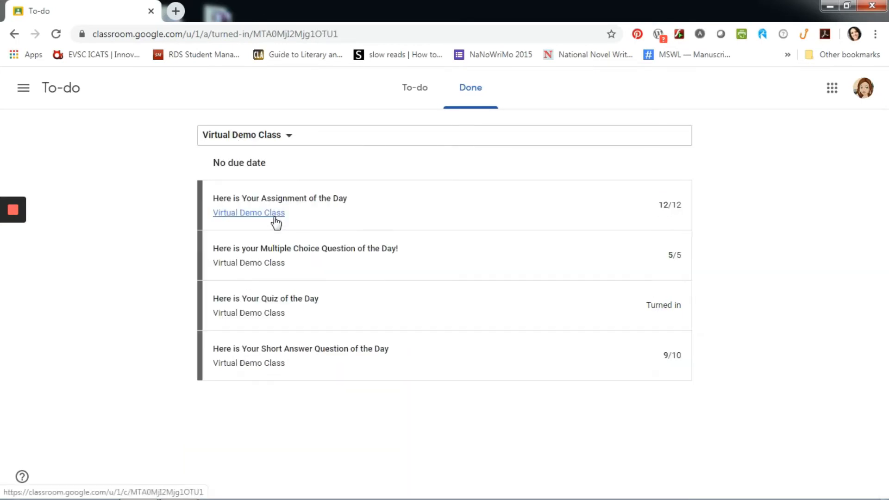
pyautogui.moveTo(275, 213)
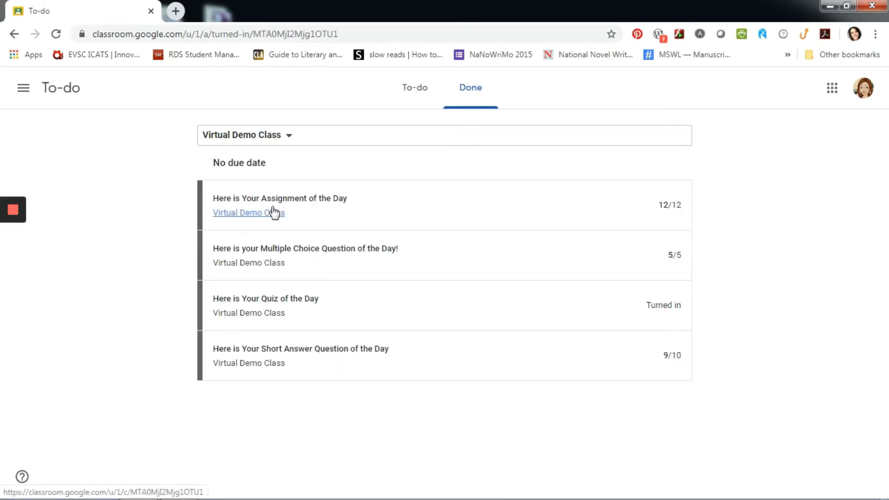
pyautogui.click(247, 135)
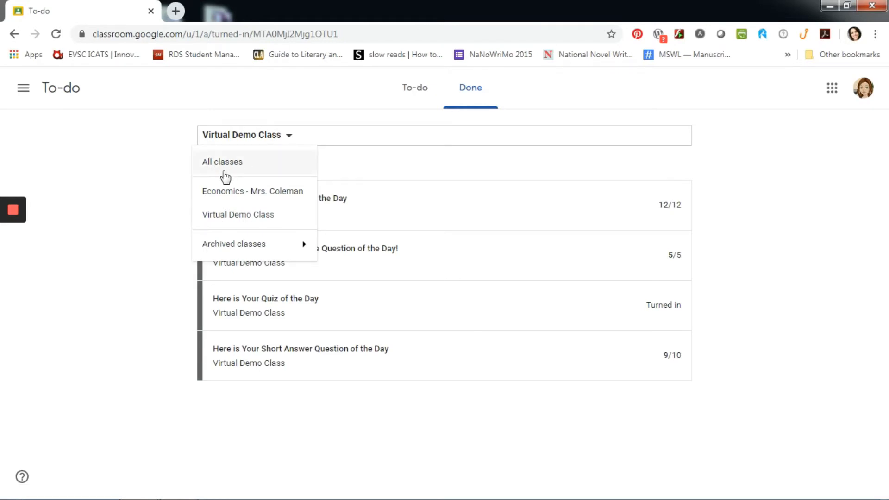
pyautogui.click(221, 161)
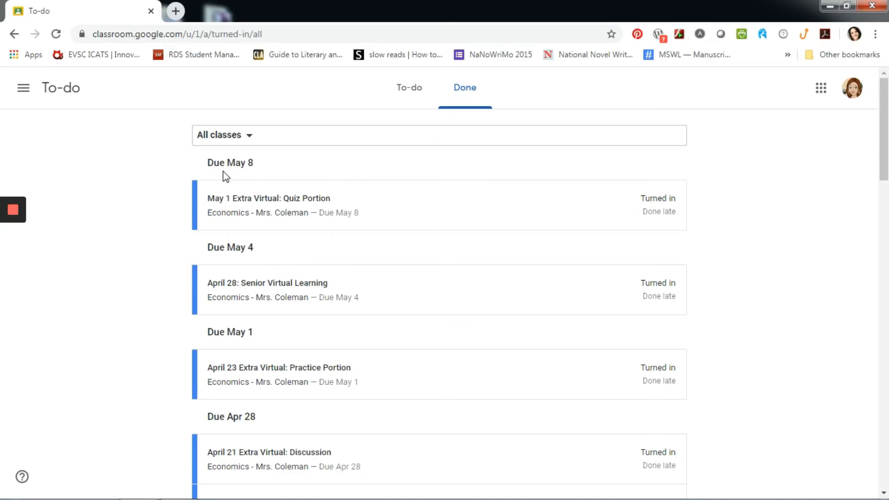
pyautogui.moveTo(224, 141)
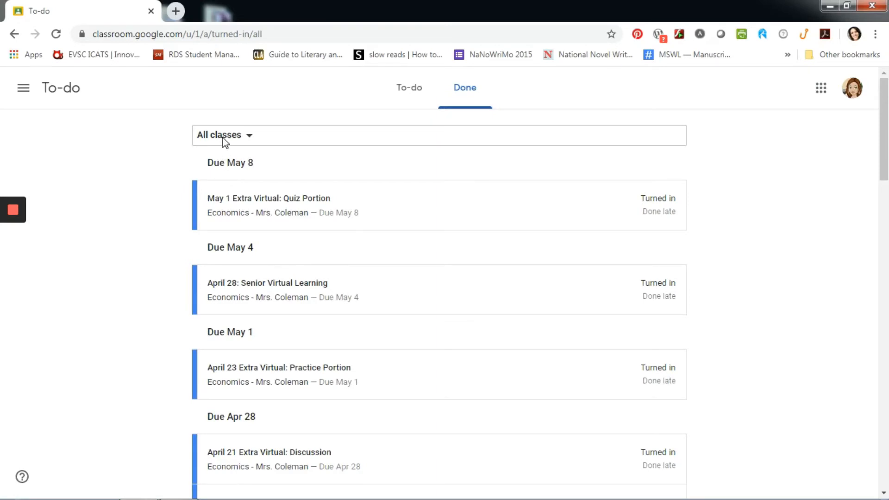
pyautogui.click(224, 135)
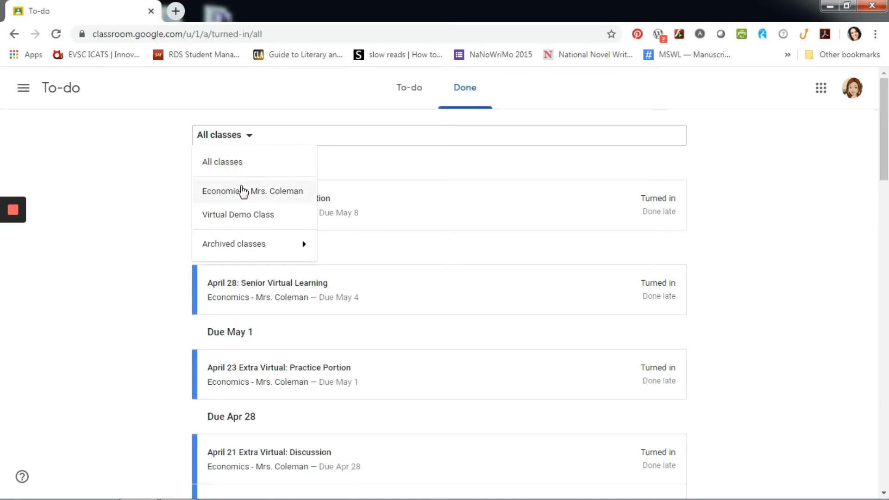
pyautogui.click(238, 214)
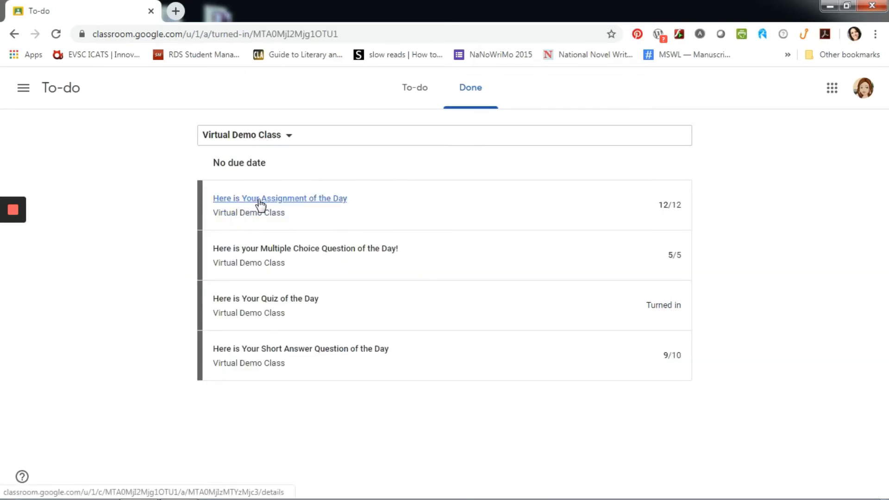
# View the Here is Your Assignment of the Day details and return to the Done list
pyautogui.click(279, 198)
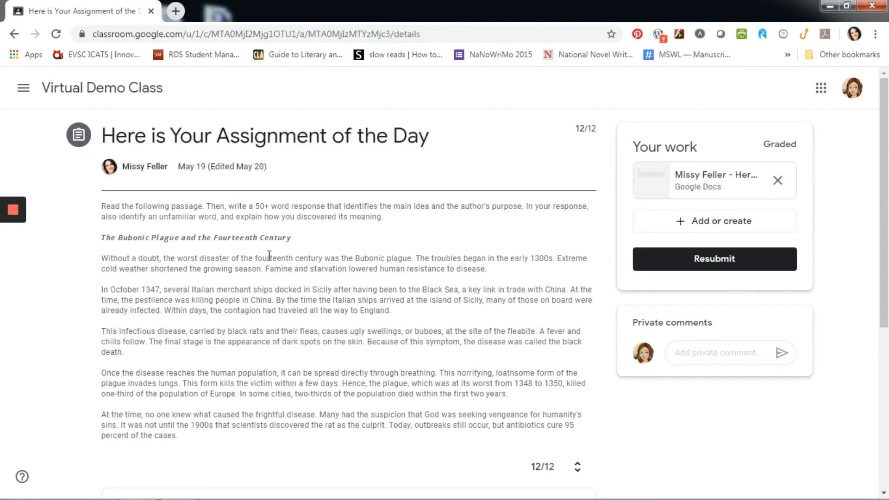
pyautogui.moveTo(112, 119)
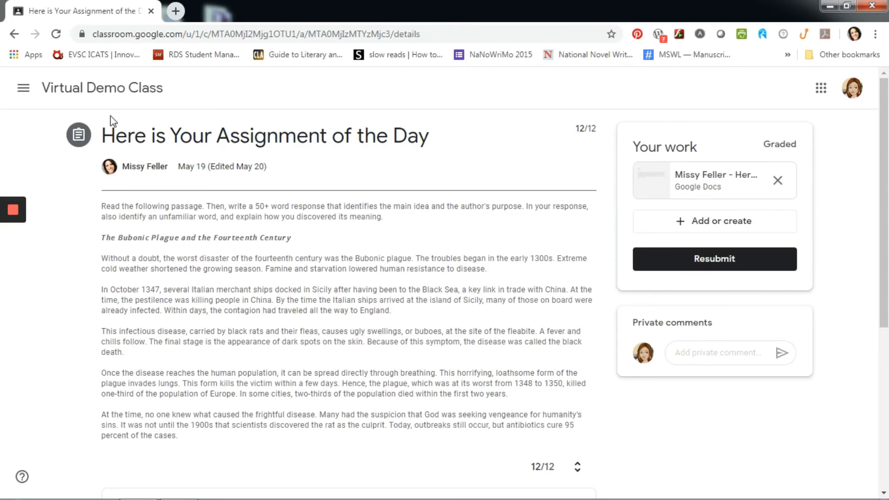
pyautogui.click(14, 34)
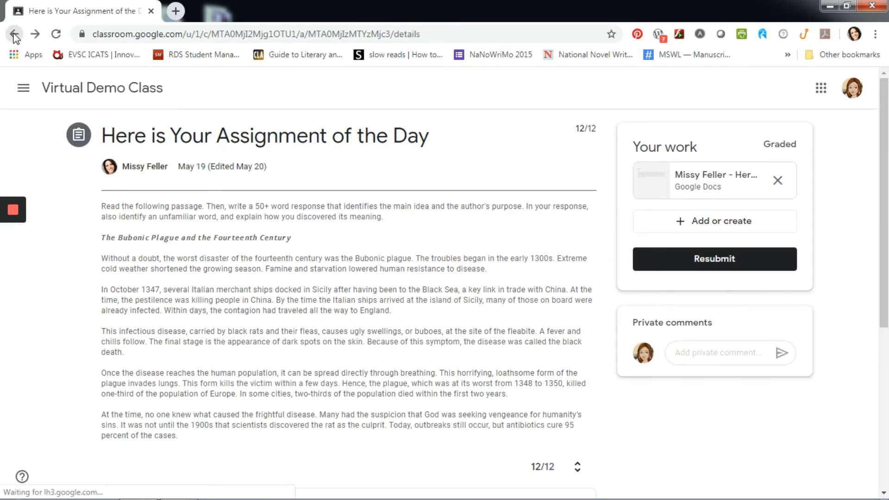
pyautogui.click(14, 34)
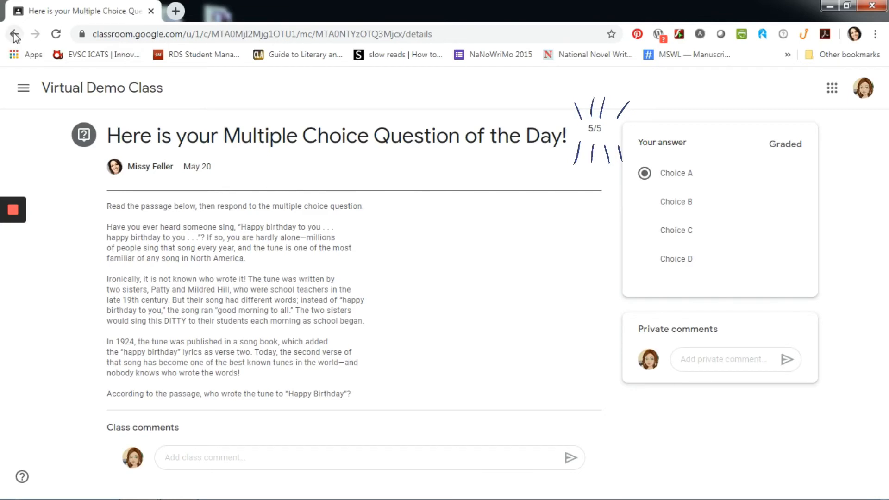
pyautogui.click(14, 34)
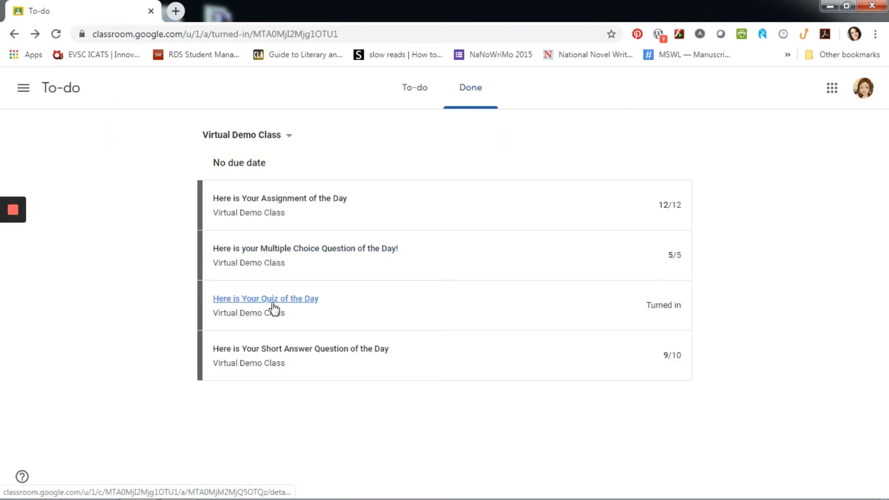
# View the Here is Your Quiz of the Day details, return, and bring up the class navigation menu
pyautogui.click(266, 298)
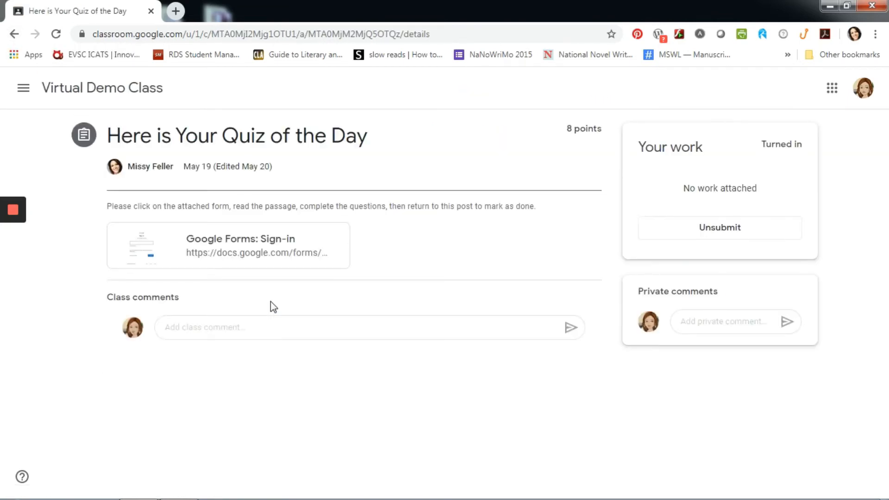
pyautogui.moveTo(77, 104)
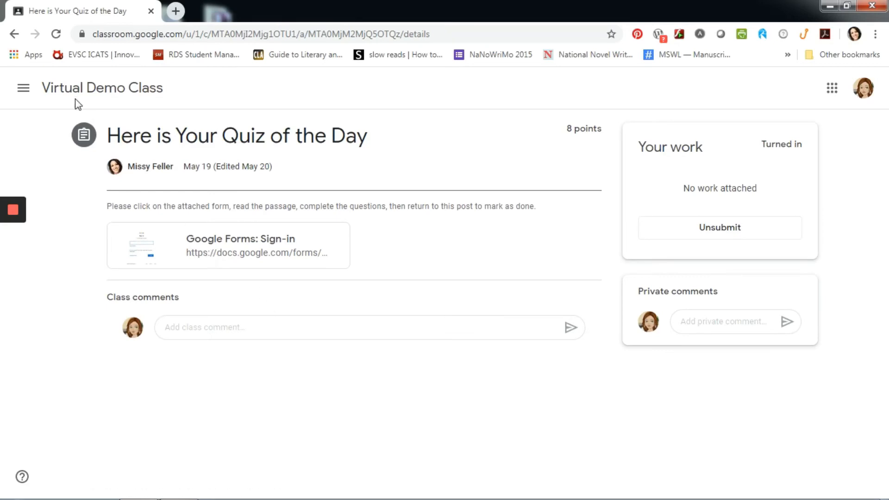
pyautogui.click(13, 34)
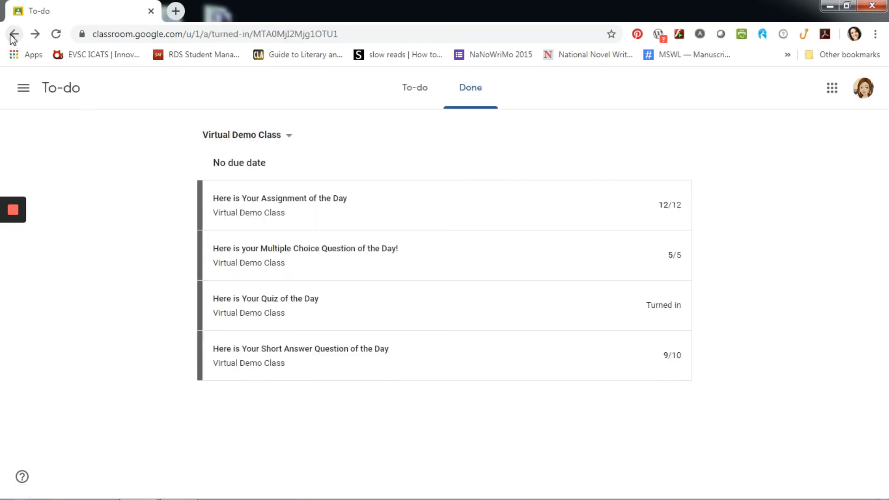
pyautogui.click(22, 87)
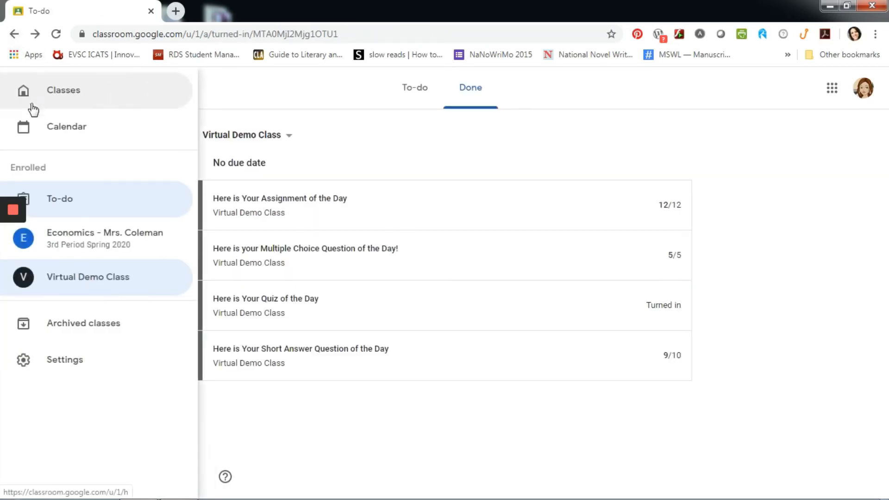